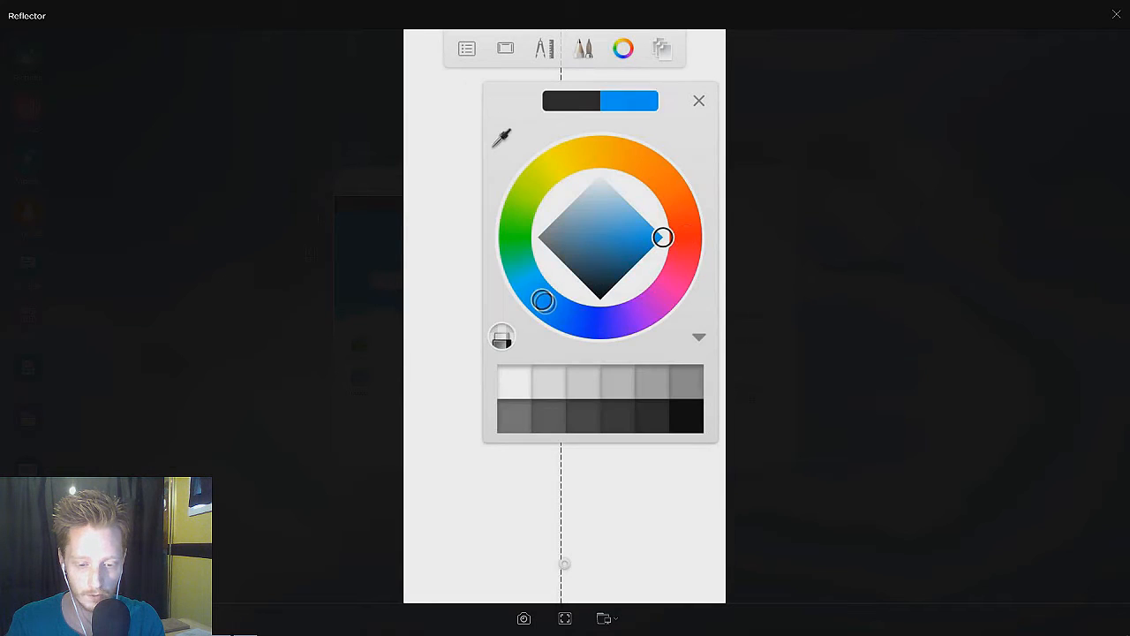
- Close the Color Editor with blue selected as the drawing colour
{"action": "left_click", "coordinate": [698, 100]}
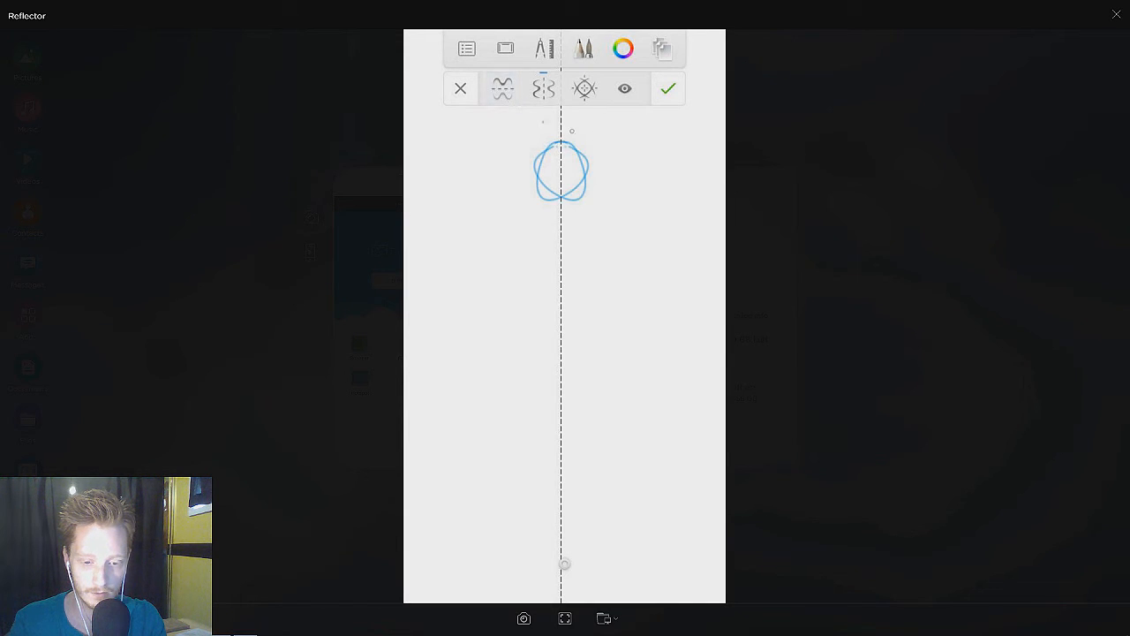
- Confirm symmetry and draw the first mirrored blue wolf head with X eyes
{"action": "left_click", "coordinate": [667, 89]}
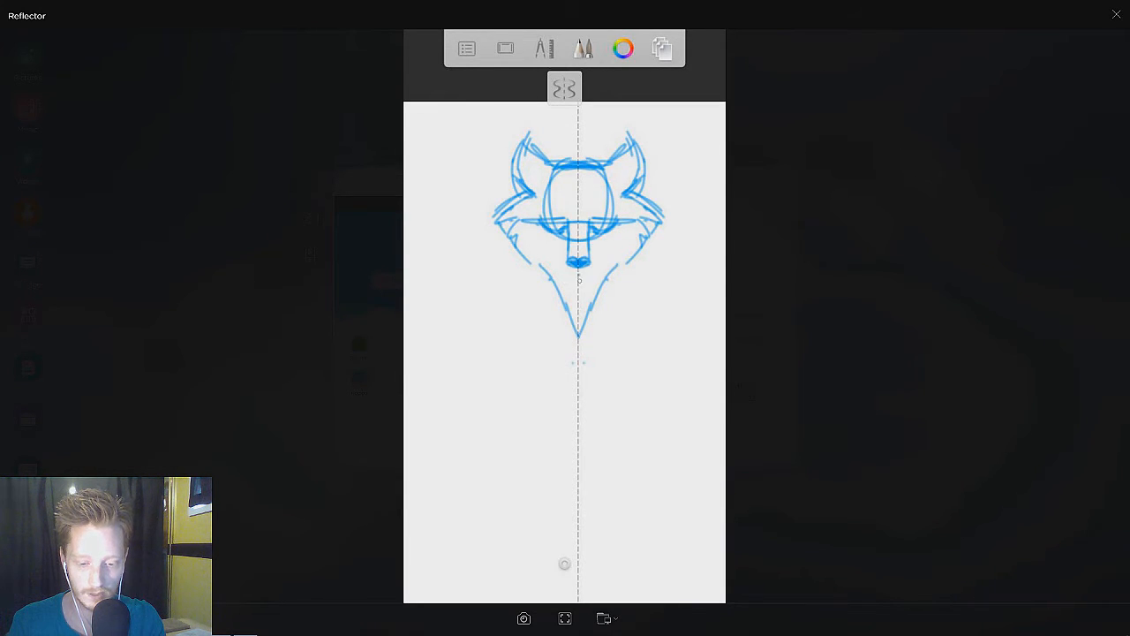
{"action": "left_click_drag", "start_coordinate": [552, 269], "coordinate": [605, 283]}
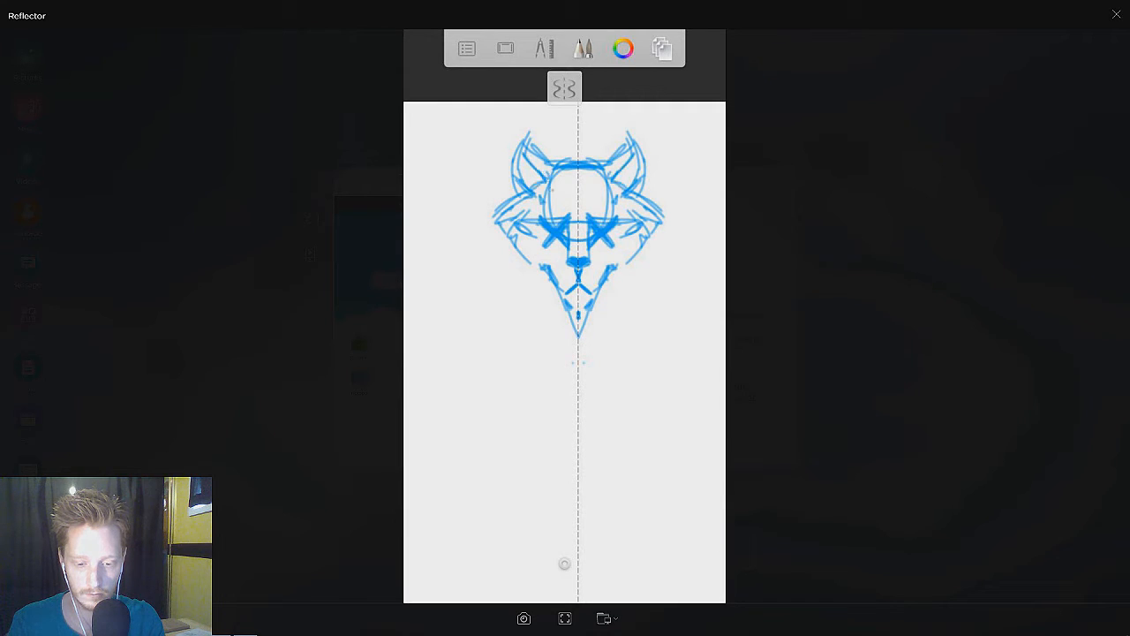
{"action": "left_click_drag", "start_coordinate": [552, 190], "coordinate": [605, 189]}
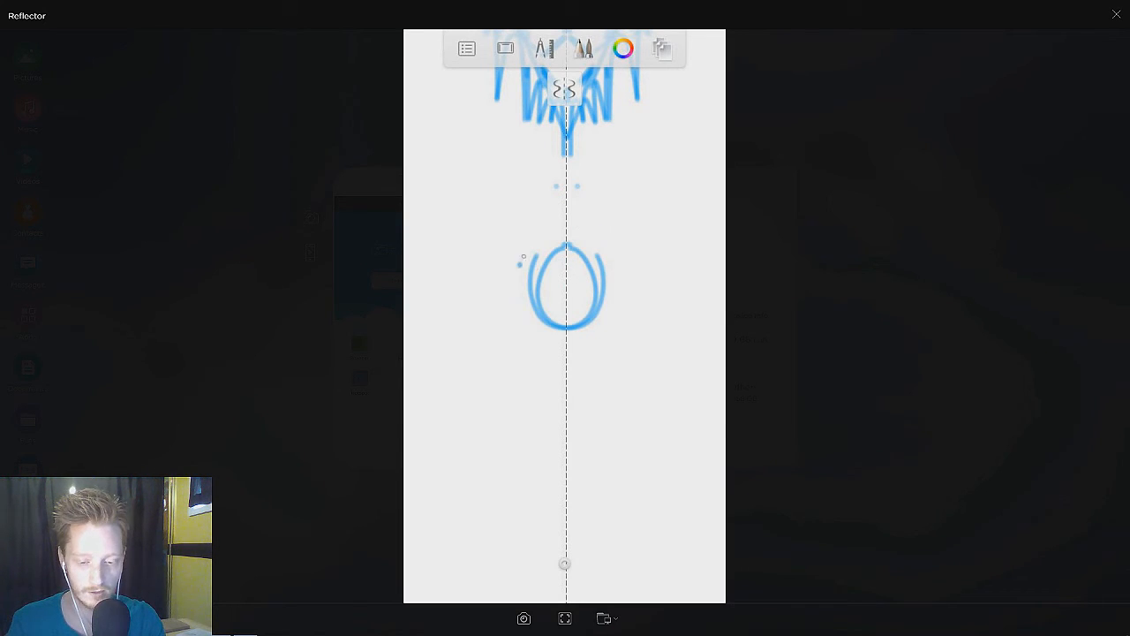
- Add ears, cheeks, angry eyes and a nose to the second wolf head
{"action": "left_click_drag", "start_coordinate": [499, 218], "coordinate": [636, 212]}
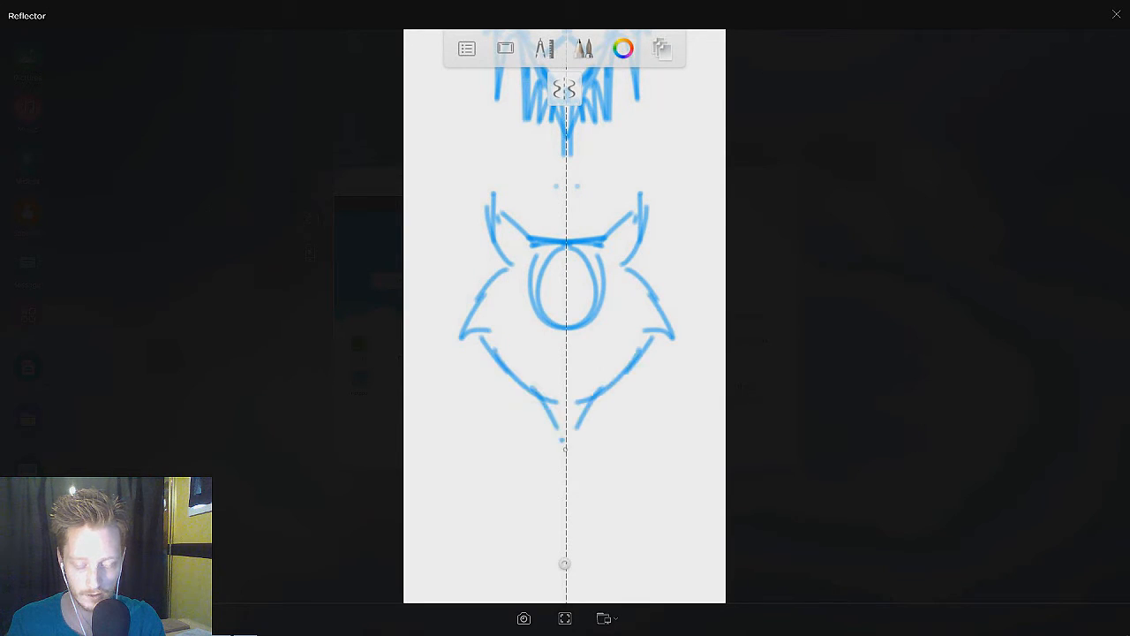
{"action": "left_click_drag", "start_coordinate": [547, 366], "coordinate": [583, 367]}
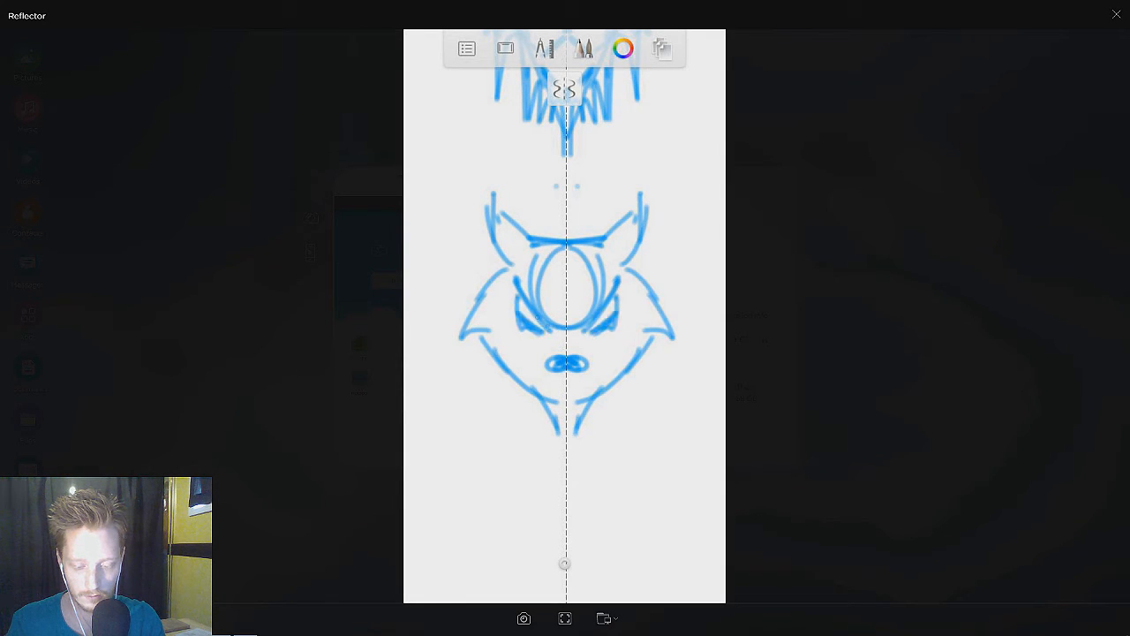
{"action": "left_click_drag", "start_coordinate": [552, 348], "coordinate": [578, 371]}
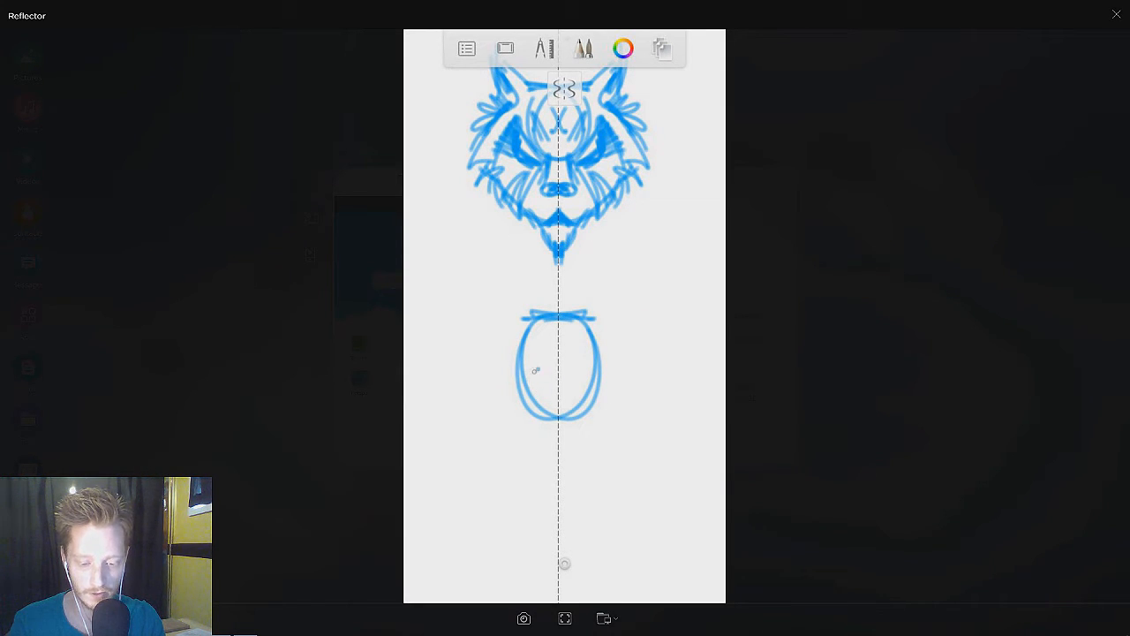
- Build the third wolf face with X eyes and a long snout around the new oval
{"action": "left_click_drag", "start_coordinate": [517, 371], "coordinate": [601, 393]}
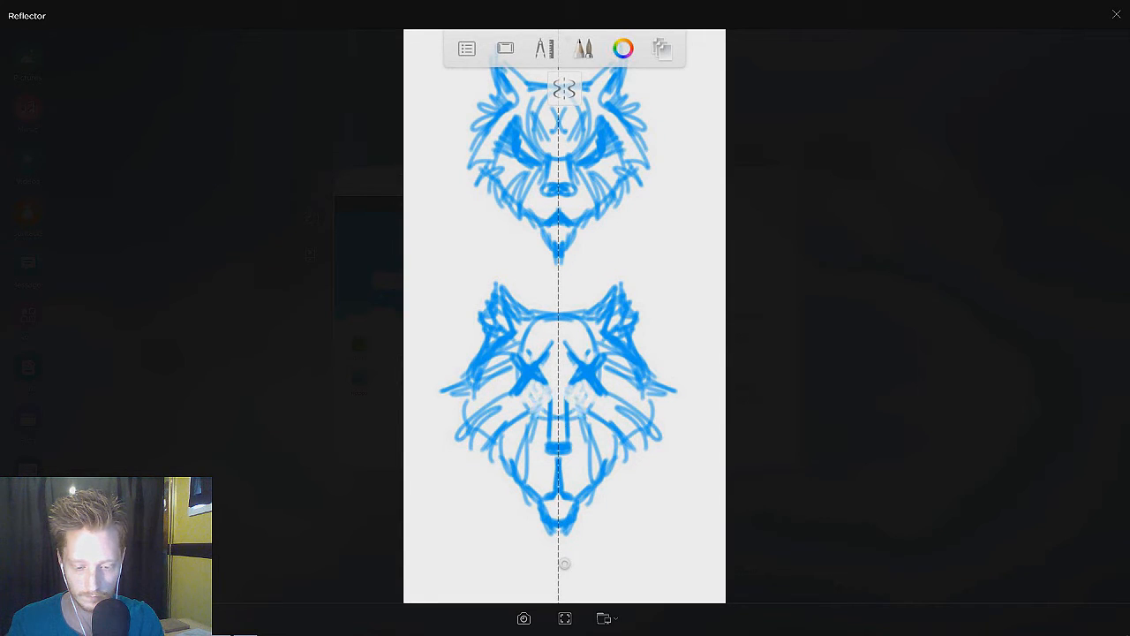
- Keep blue and outline the cheeks and jaw of the fourth, smaller wolf head
{"action": "left_click", "coordinate": [622, 48]}
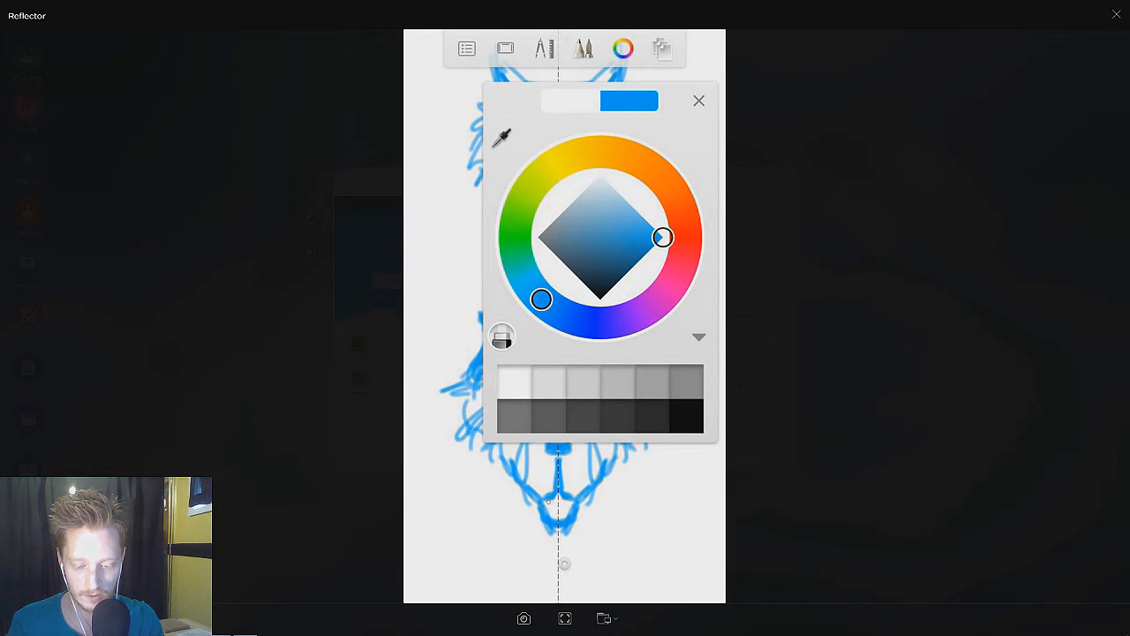
{"action": "left_click", "coordinate": [699, 100]}
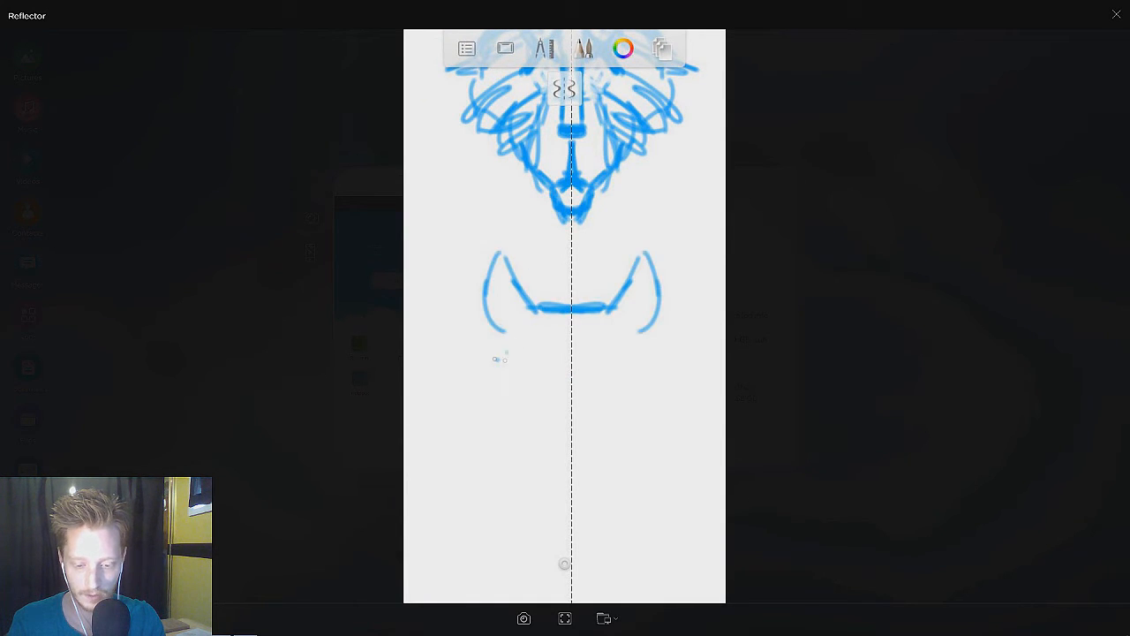
{"action": "left_click_drag", "start_coordinate": [499, 331], "coordinate": [482, 420]}
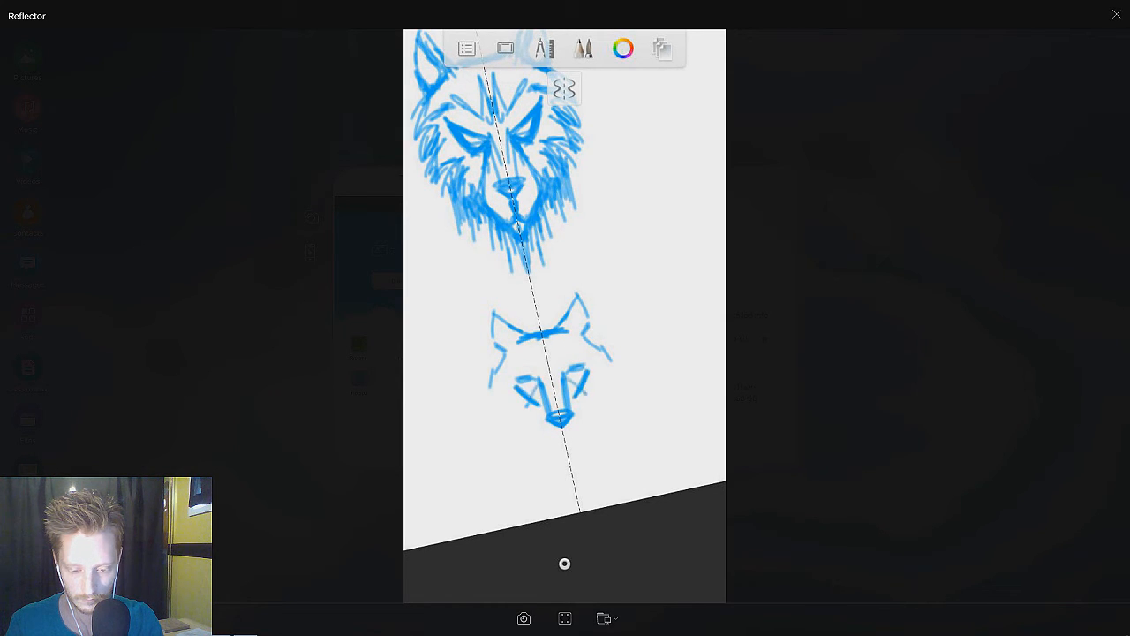
- Give the fifth wolf head X eyes, a chin and shaggy cheek fur
{"action": "left_click_drag", "start_coordinate": [530, 388], "coordinate": [583, 397]}
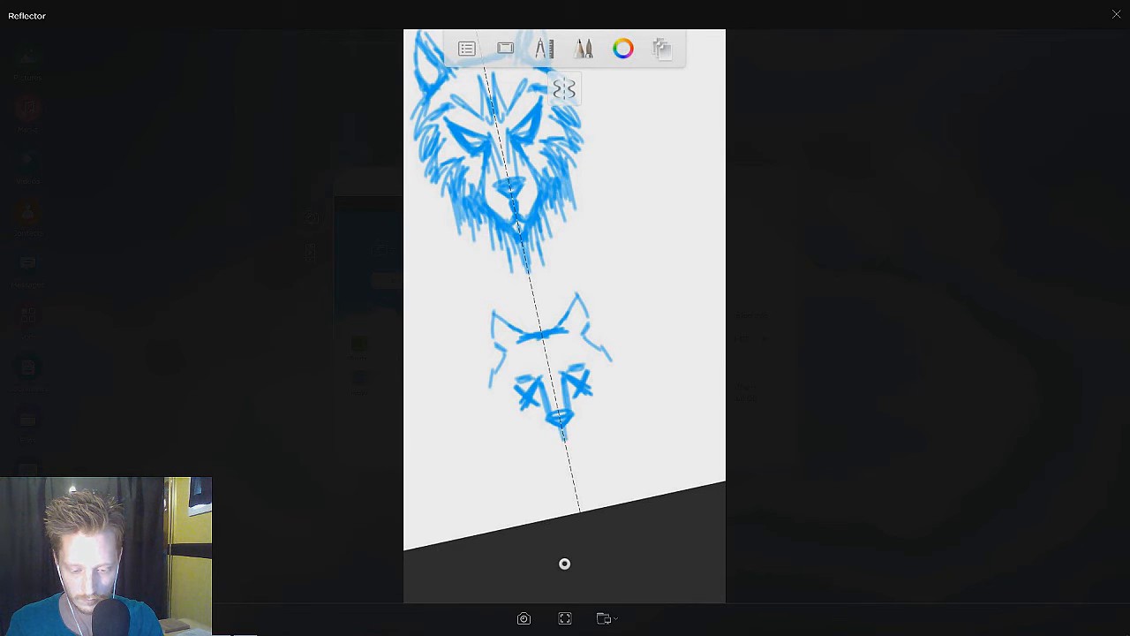
{"action": "left_click_drag", "start_coordinate": [565, 428], "coordinate": [578, 455]}
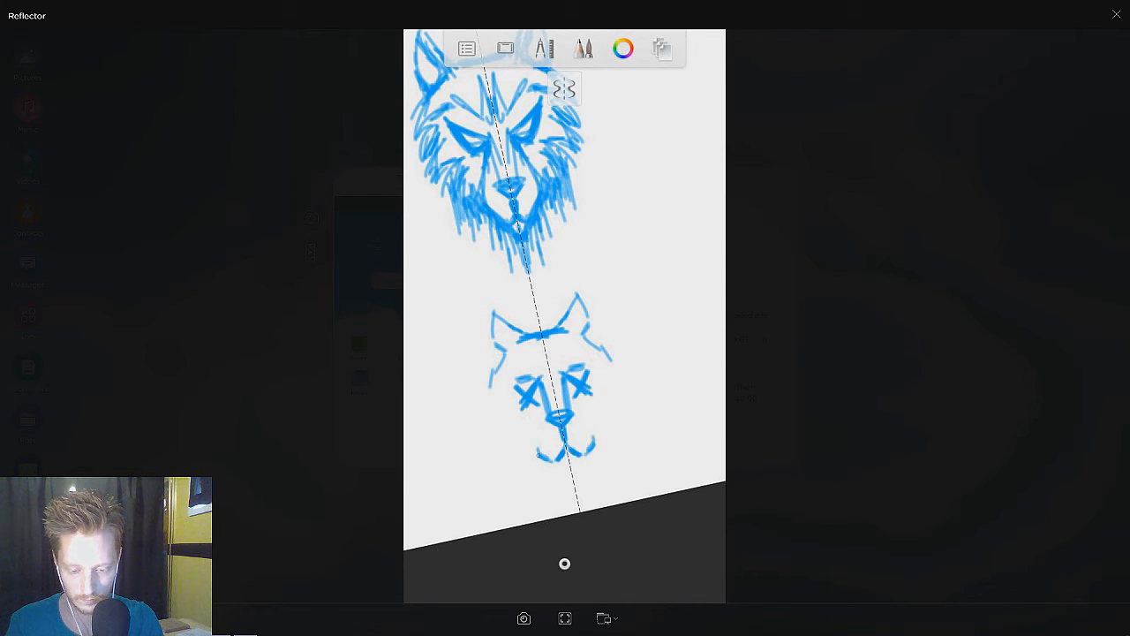
{"action": "left_click_drag", "start_coordinate": [477, 380], "coordinate": [627, 432]}
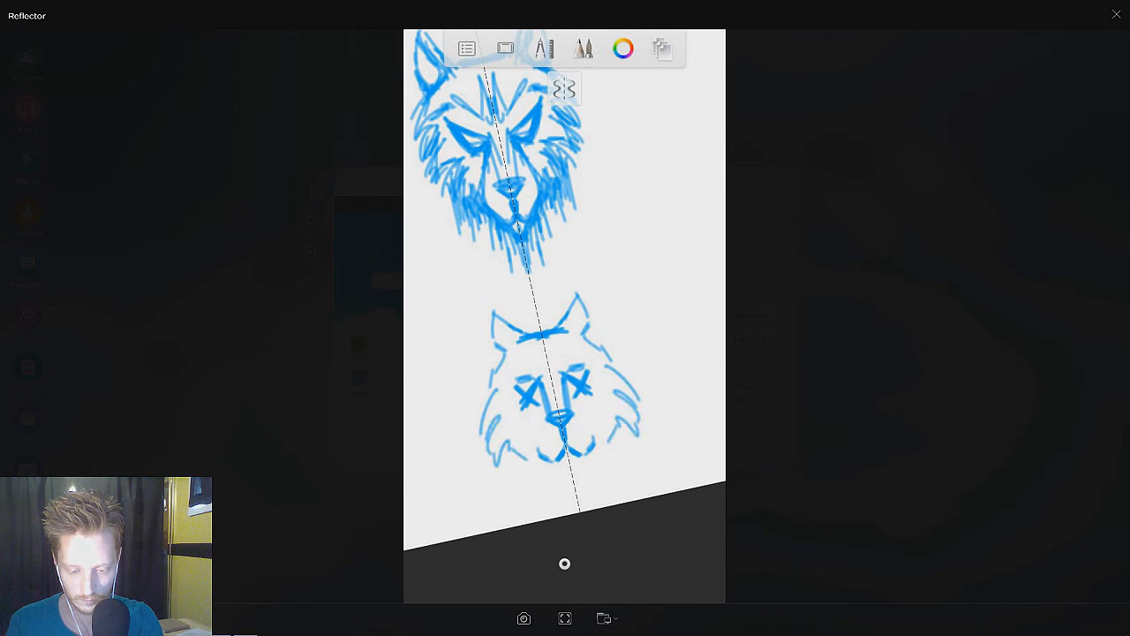
{"action": "left_click_drag", "start_coordinate": [530, 415], "coordinate": [574, 459]}
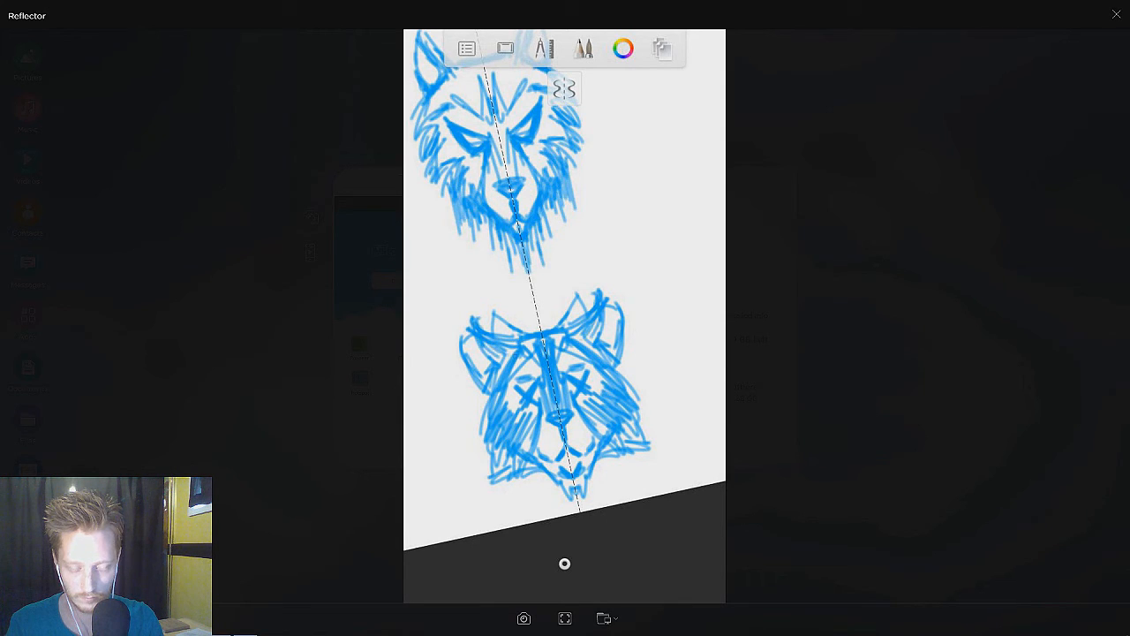
{"action": "left_click", "coordinate": [622, 48]}
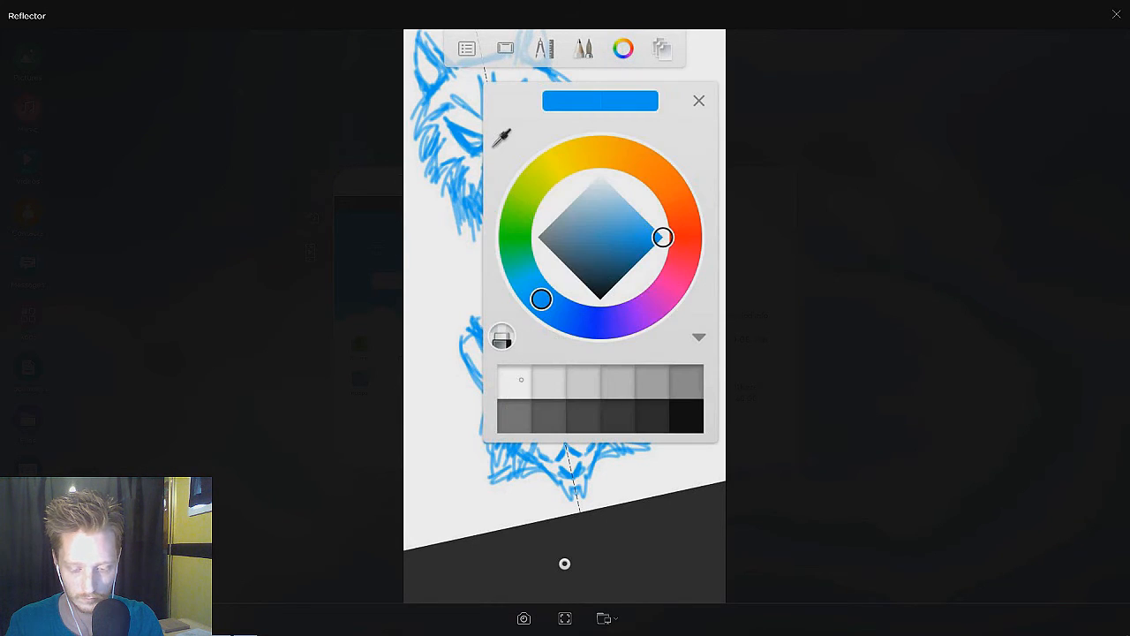
{"action": "left_click", "coordinate": [699, 99]}
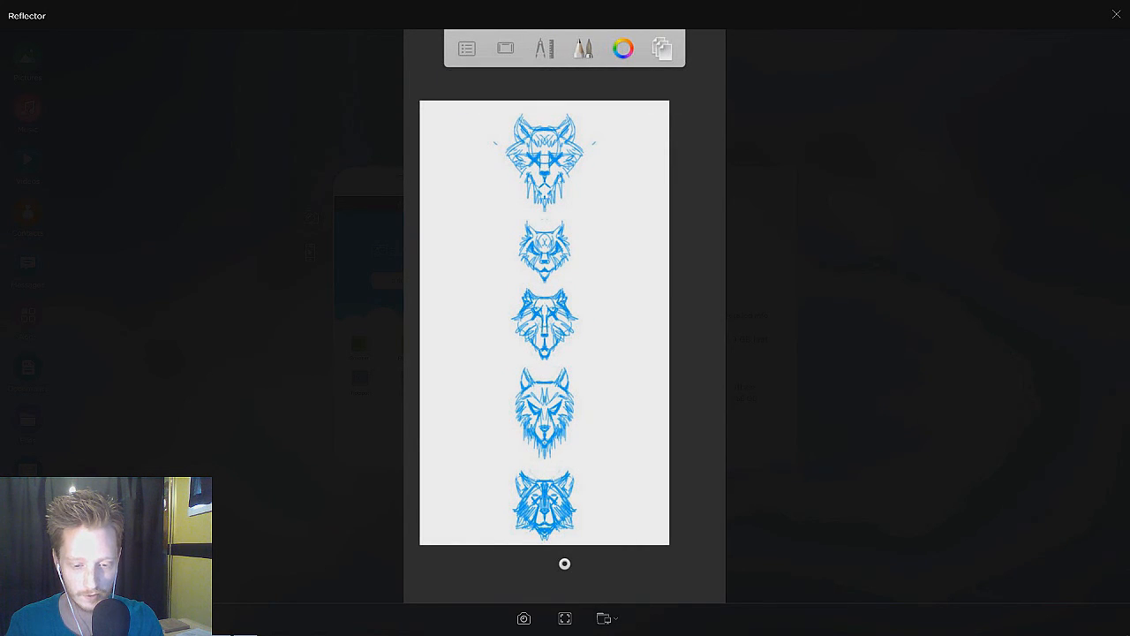
- Switch the drawing colour to orange and draw a mark beside a wolf head
{"action": "left_click", "coordinate": [622, 49]}
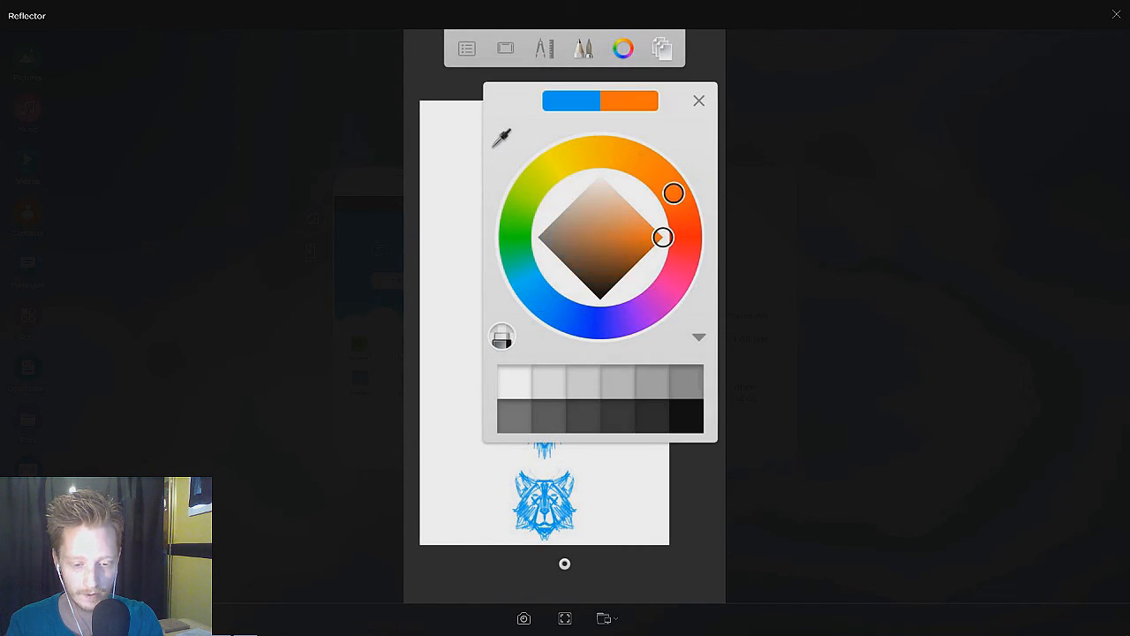
{"action": "left_click", "coordinate": [699, 100]}
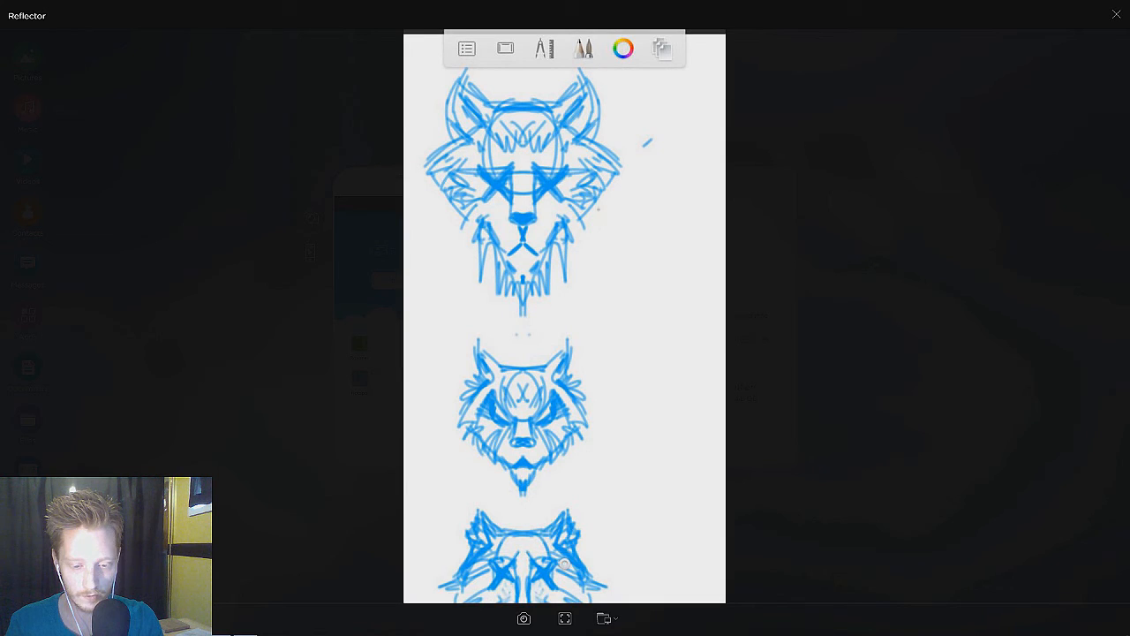
{"action": "left_click_drag", "start_coordinate": [574, 199], "coordinate": [604, 221]}
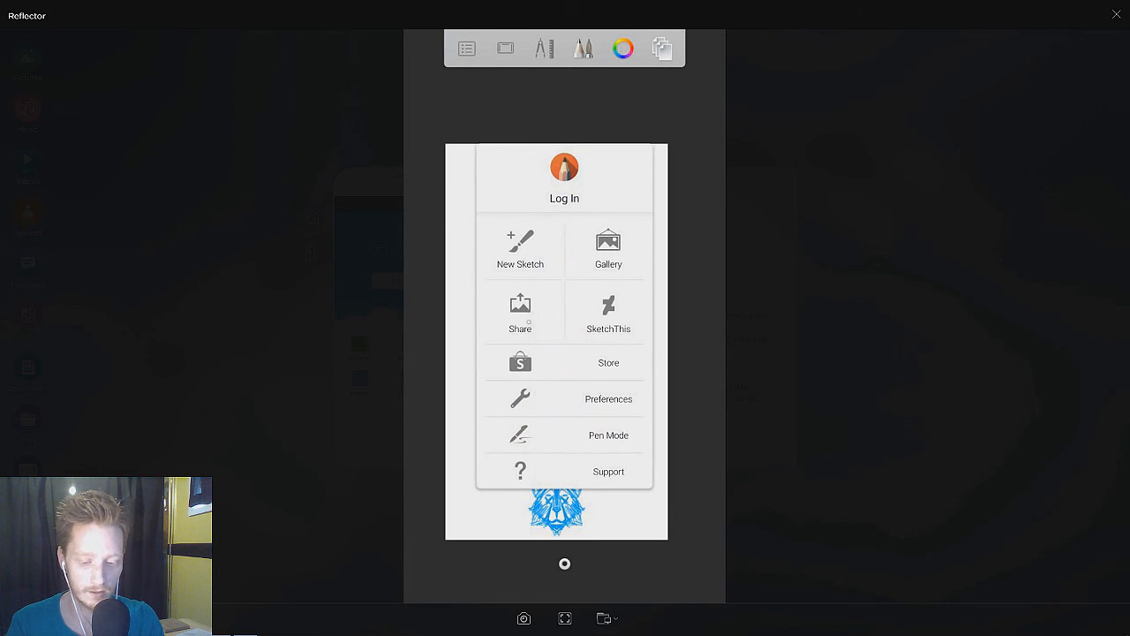
- Share the annotated sketch sheet via Upload to Photos and confirm UPLOAD
{"action": "left_click", "coordinate": [607, 247]}
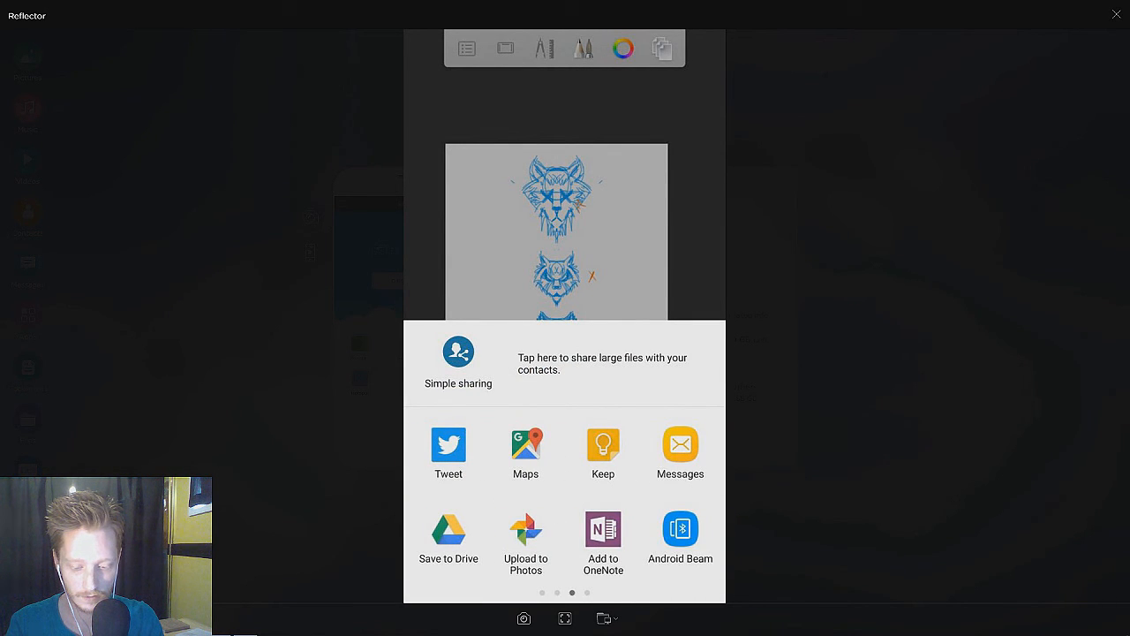
{"action": "left_click", "coordinate": [526, 539]}
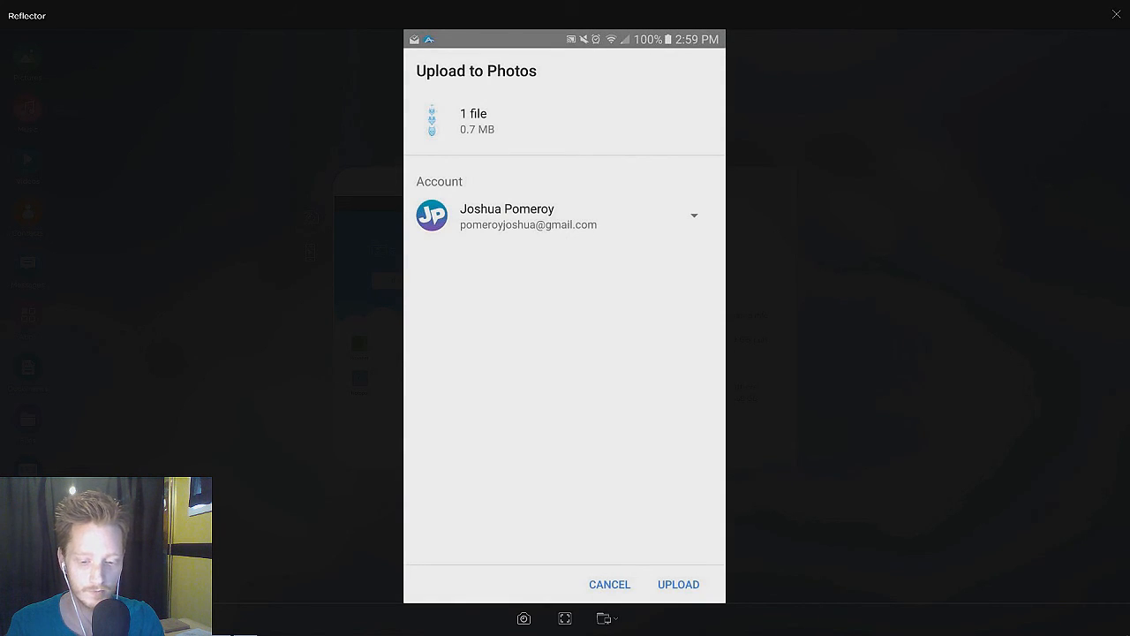
{"action": "left_click", "coordinate": [678, 584]}
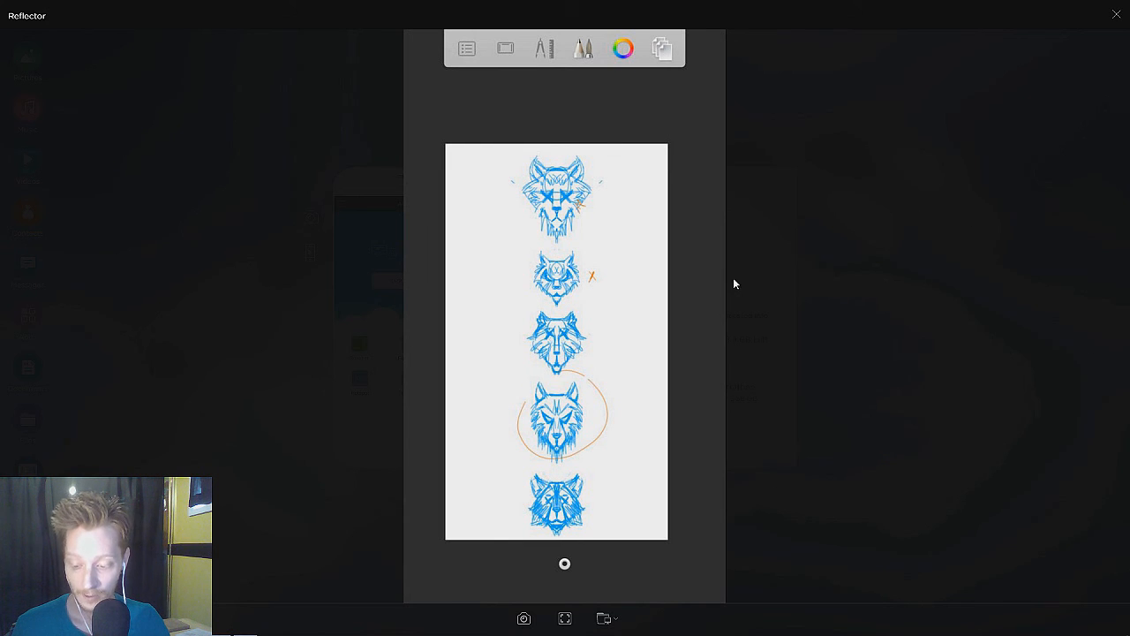
- Leave the phone mirror and view the newest uploaded sketch in Google Photos
{"action": "key", "text": "alt+tab"}
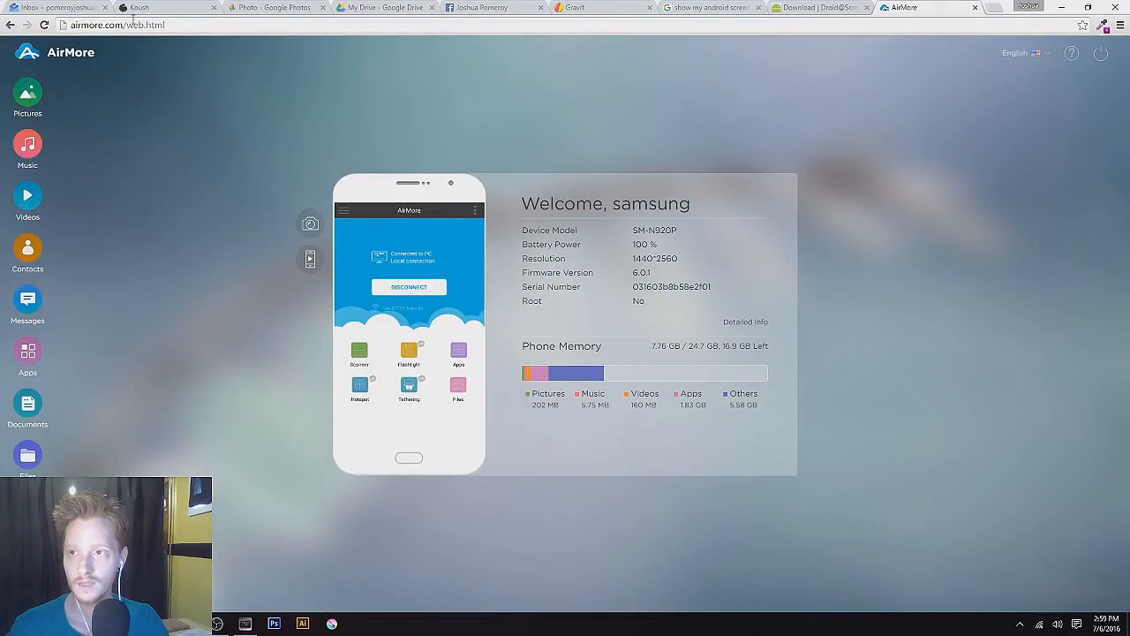
{"action": "left_click", "coordinate": [273, 8]}
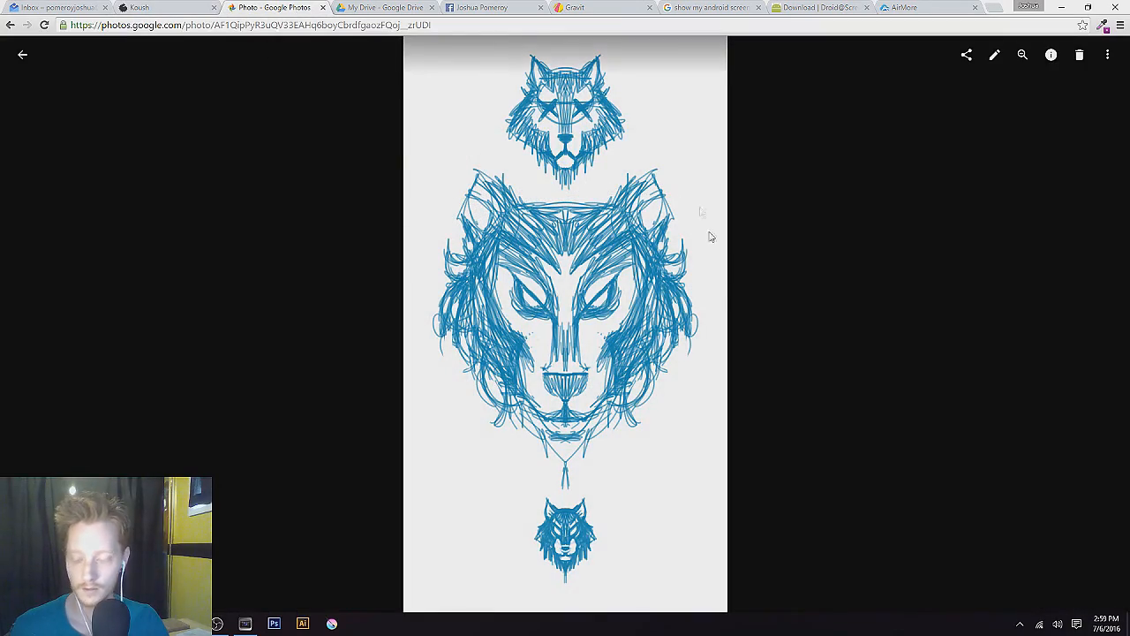
{"action": "left_click", "coordinate": [22, 54]}
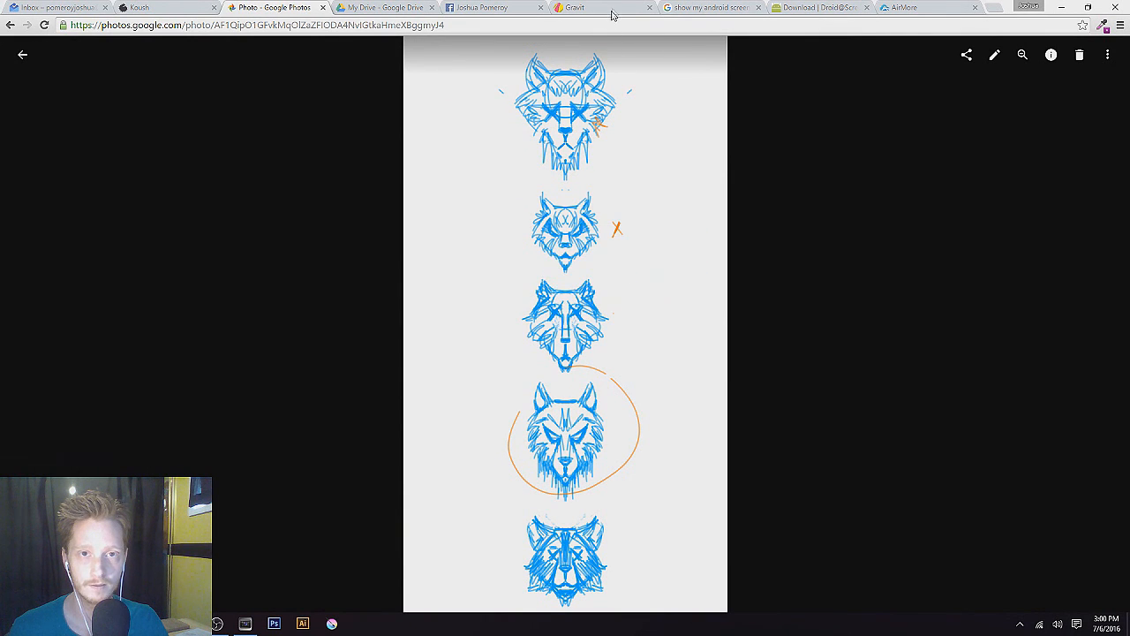
- Go to the Gravit tab and open My designs from the sidebar
{"action": "left_click", "coordinate": [600, 8]}
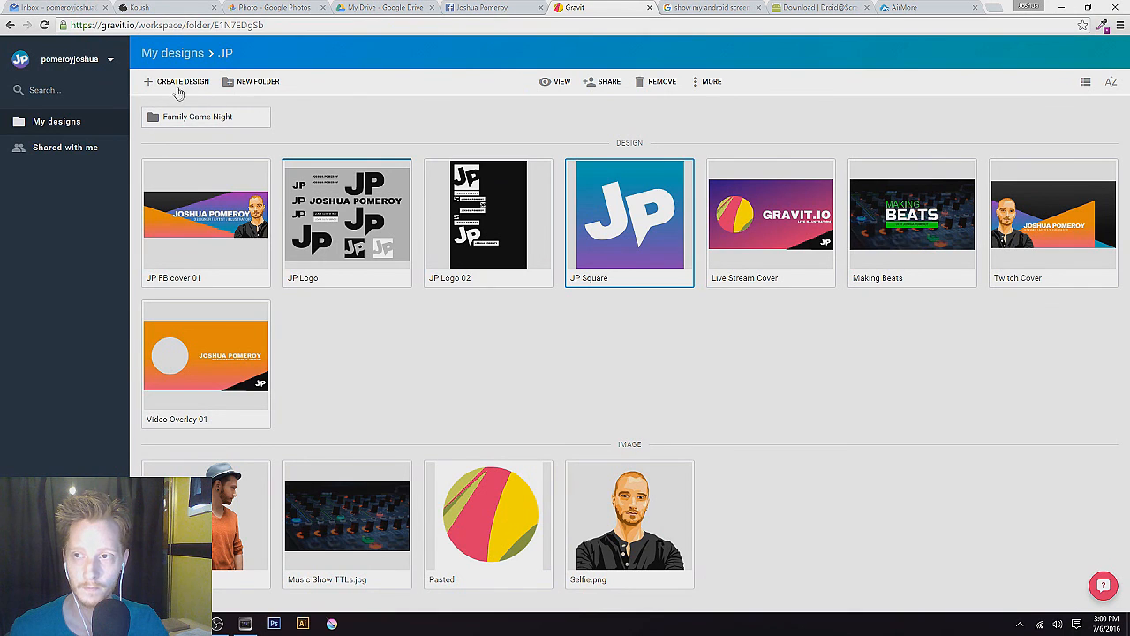
{"action": "left_click", "coordinate": [56, 122]}
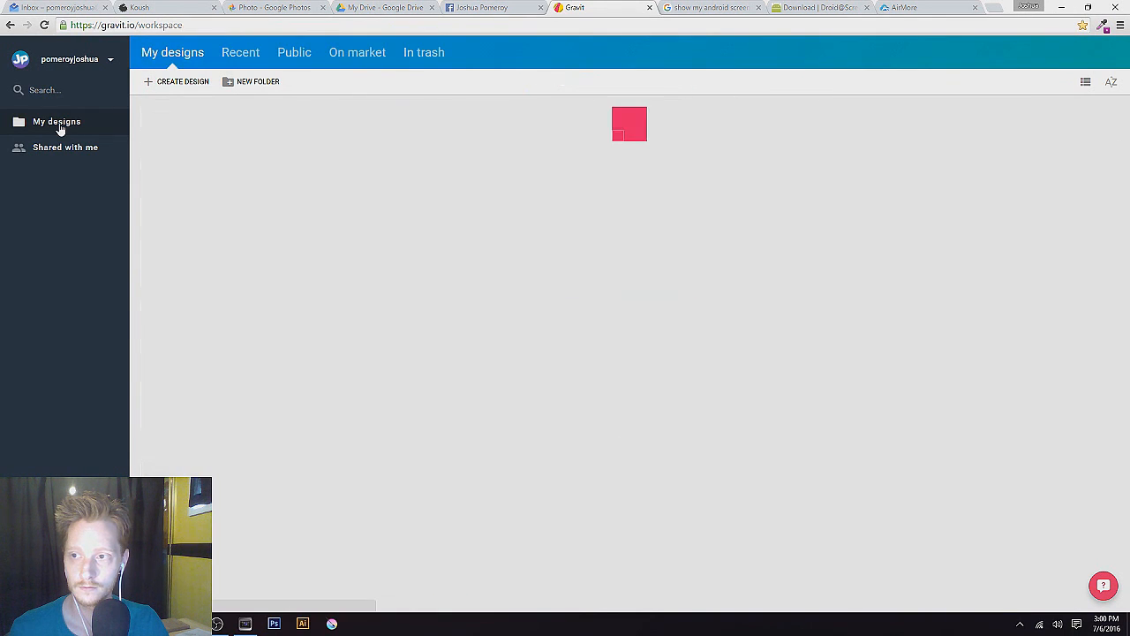